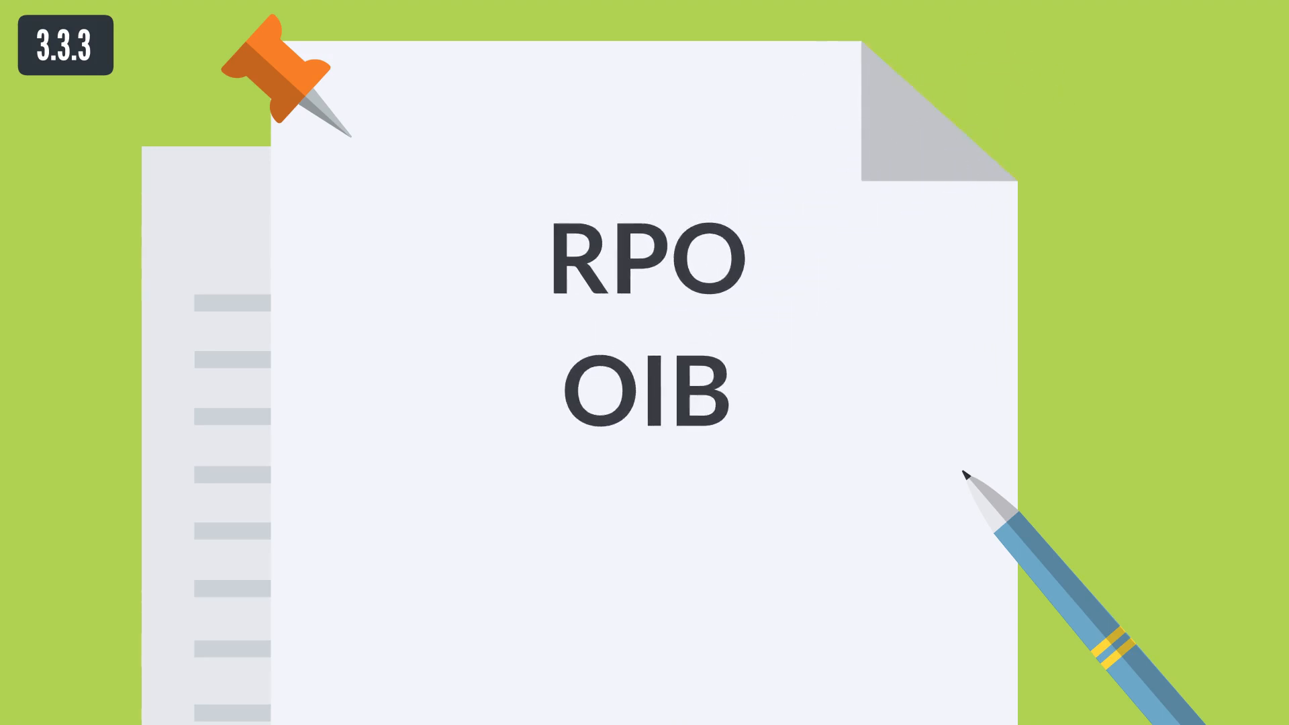
{"action": "scroll", "scroll_direction": "down", "scroll_amount": 3}
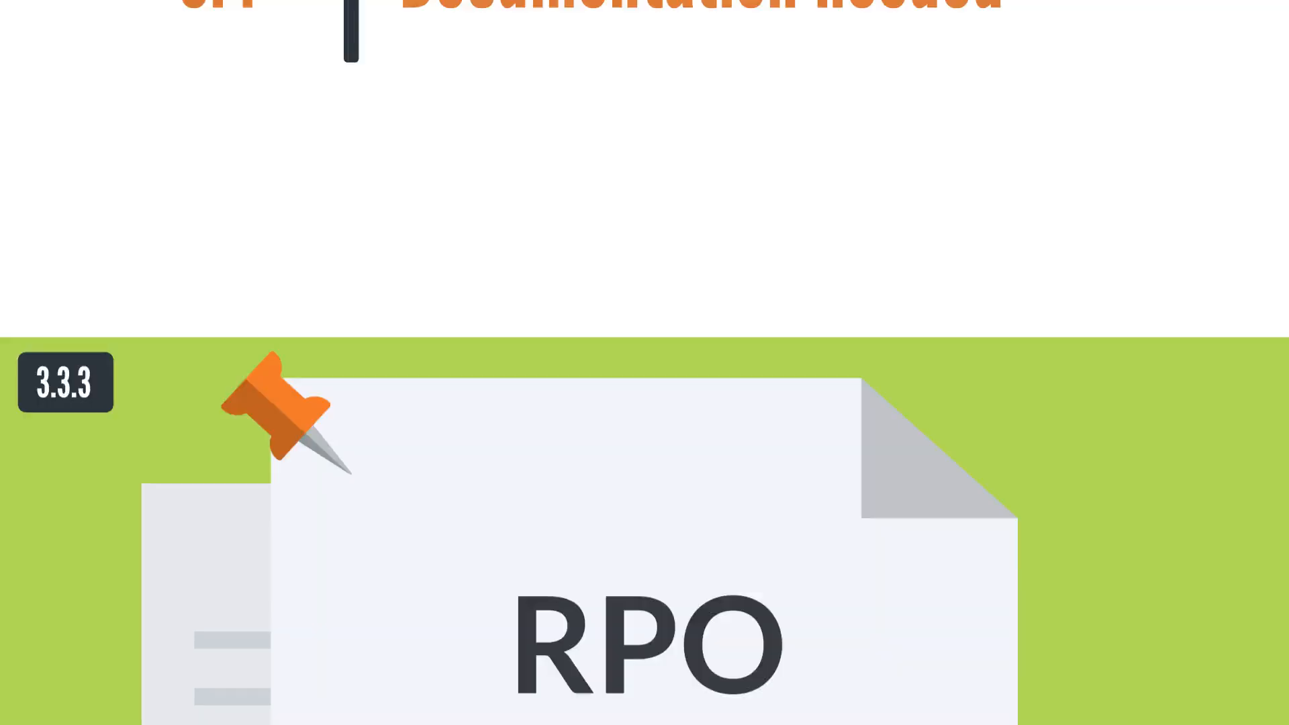